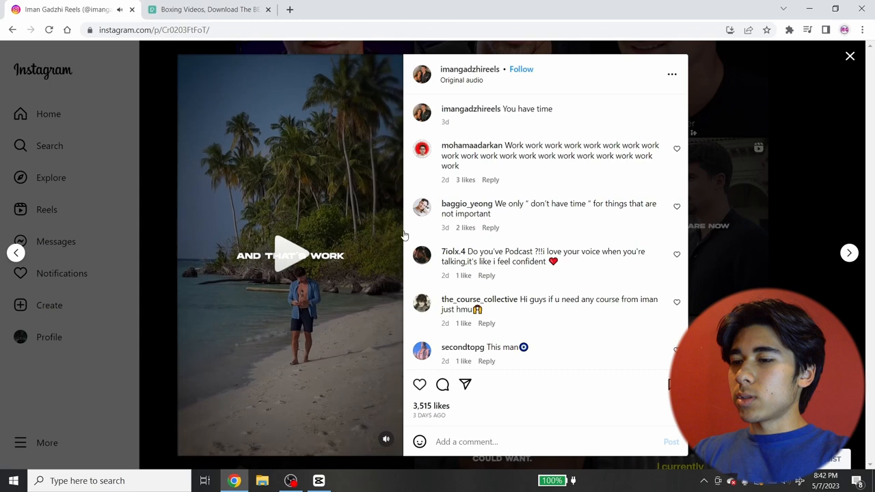
Step: Close the Instagram reel to head back toward CapCut's import dialog
{"action": "left_click", "coordinate": [208, 8]}
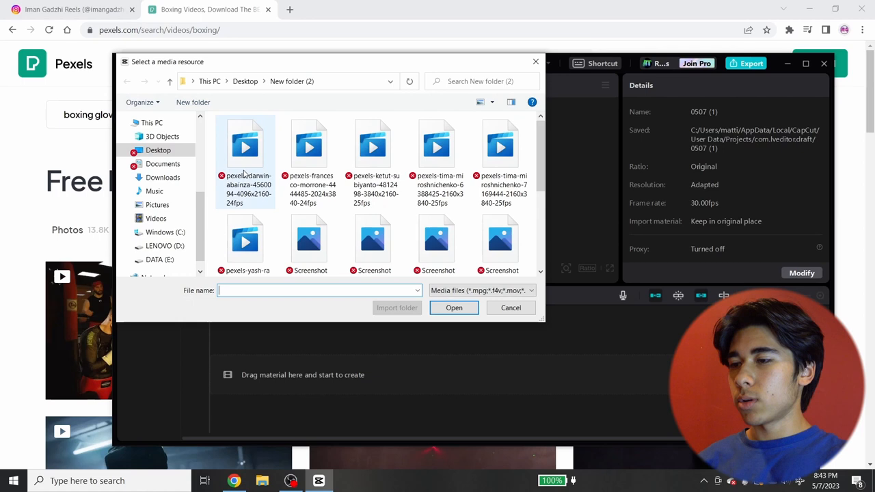
Step: Import the Pexels stock clips and set the project ratio to vertical 9:16
{"action": "left_click", "coordinate": [454, 308]}
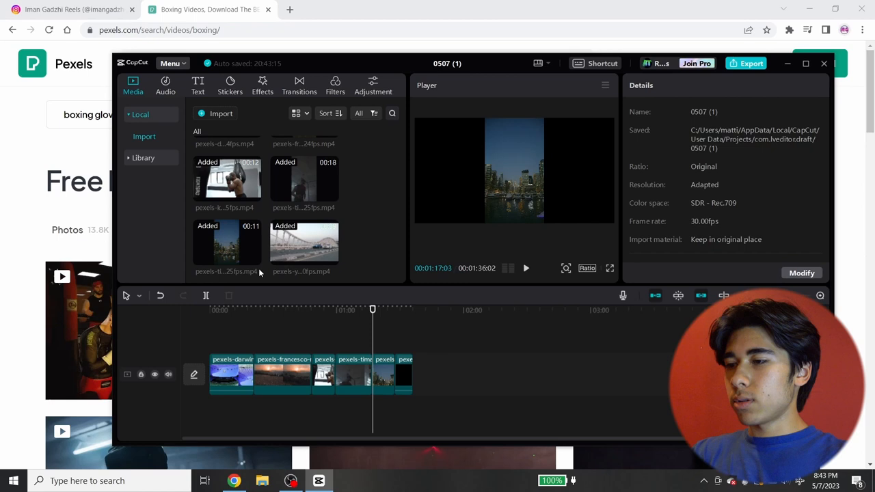
{"action": "left_click", "coordinate": [586, 267]}
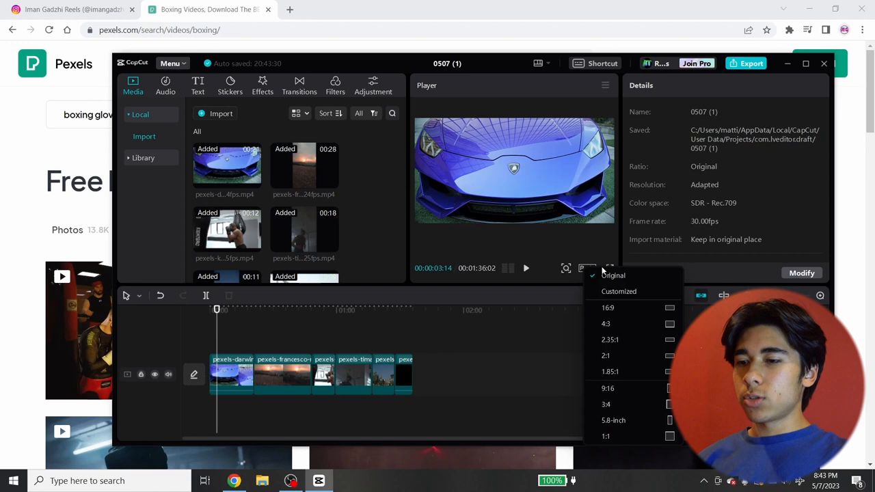
{"action": "mouse_move", "coordinate": [615, 388]}
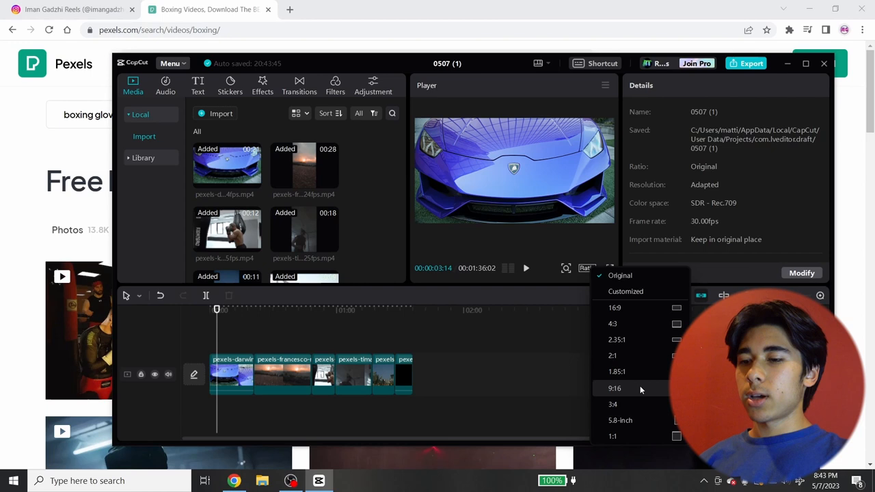
{"action": "left_click", "coordinate": [614, 388]}
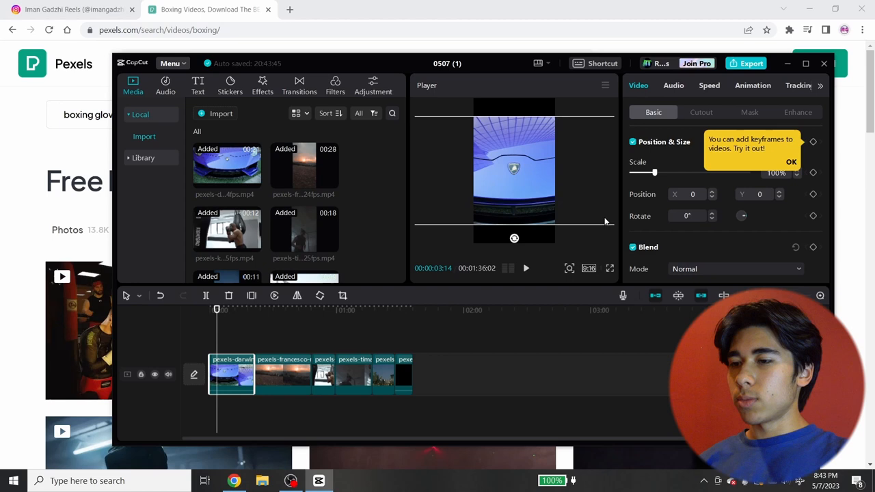
{"action": "left_click", "coordinate": [282, 375]}
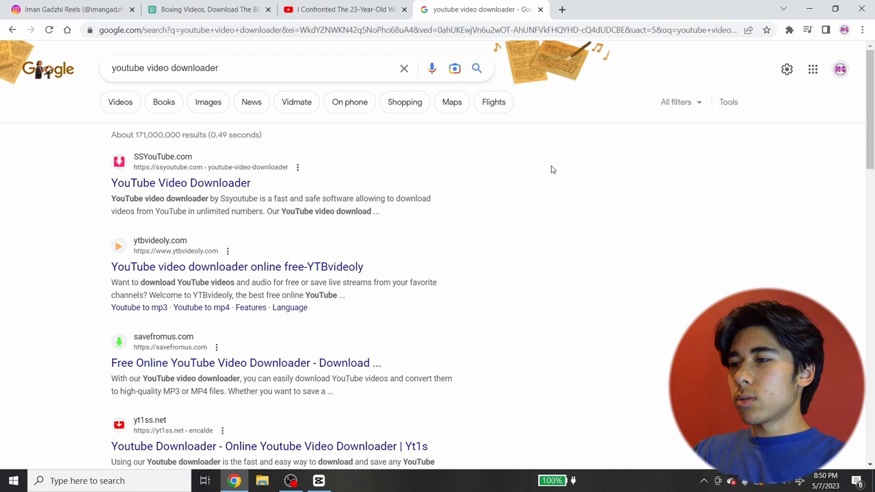
{"action": "mouse_move", "coordinate": [651, 259]}
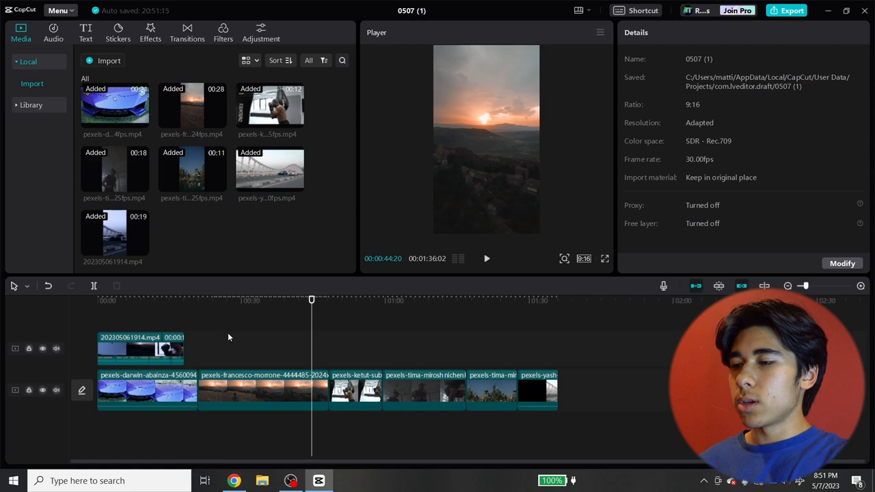
Step: Extract the podcast clip's audio to its own track and drop the video part
{"action": "left_click", "coordinate": [147, 391]}
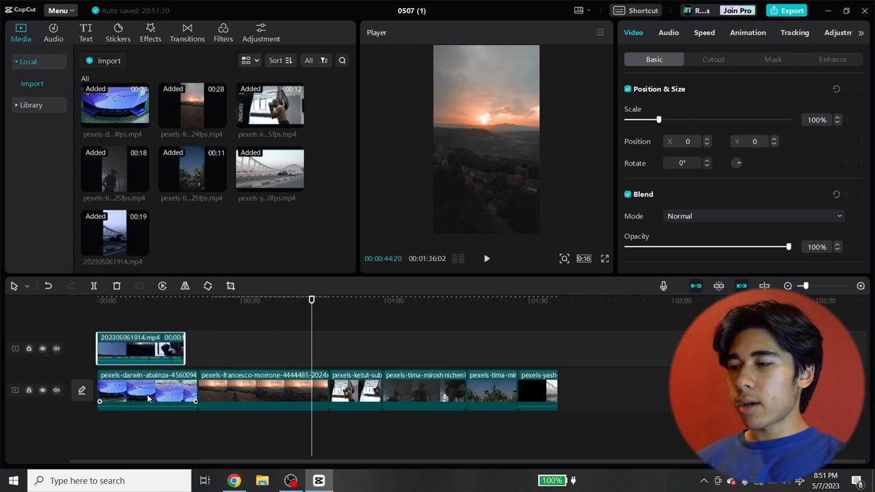
{"action": "right_click", "coordinate": [139, 349]}
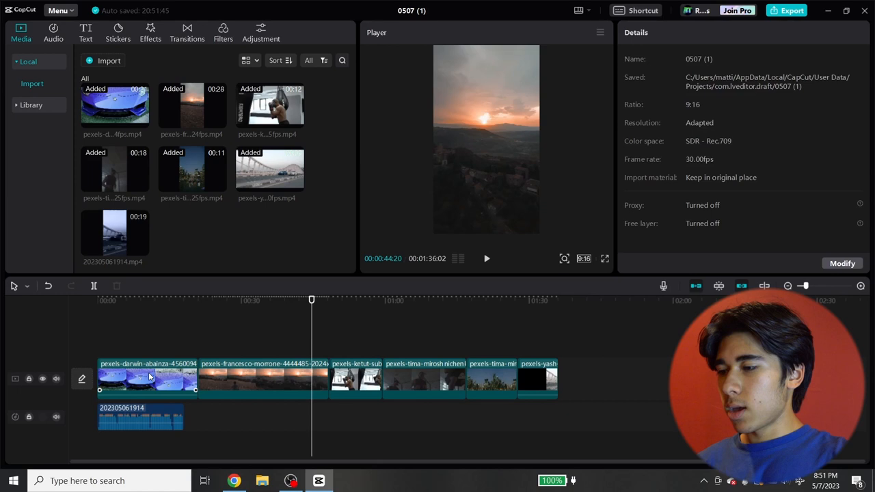
{"action": "left_click", "coordinate": [148, 380]}
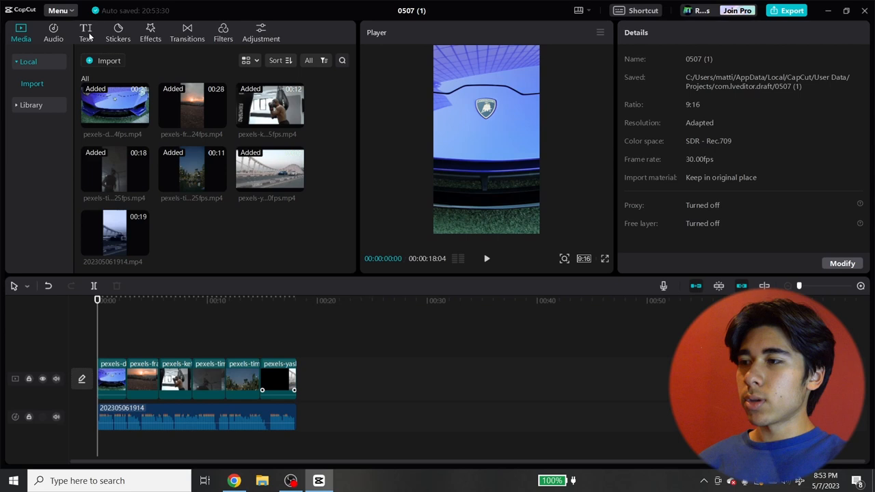
Step: Generate English auto captions from the podcast speech via the Text features
{"action": "left_click", "coordinate": [85, 33]}
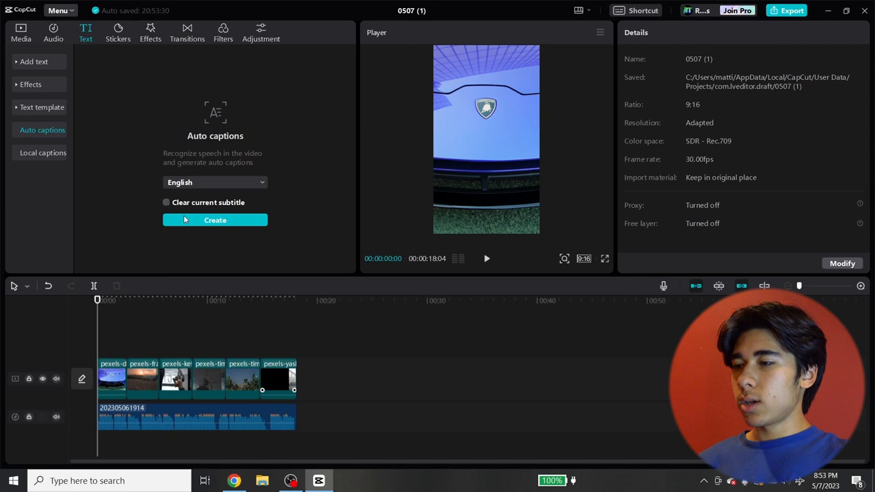
{"action": "left_click", "coordinate": [215, 218]}
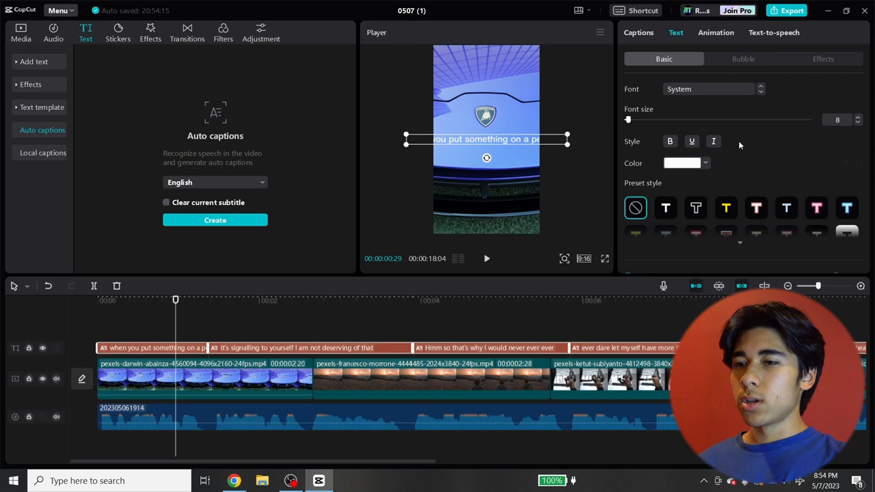
Step: Apply a bold uppercase preset and split captions into short phrases like 'when you put'
{"action": "left_click", "coordinate": [711, 89]}
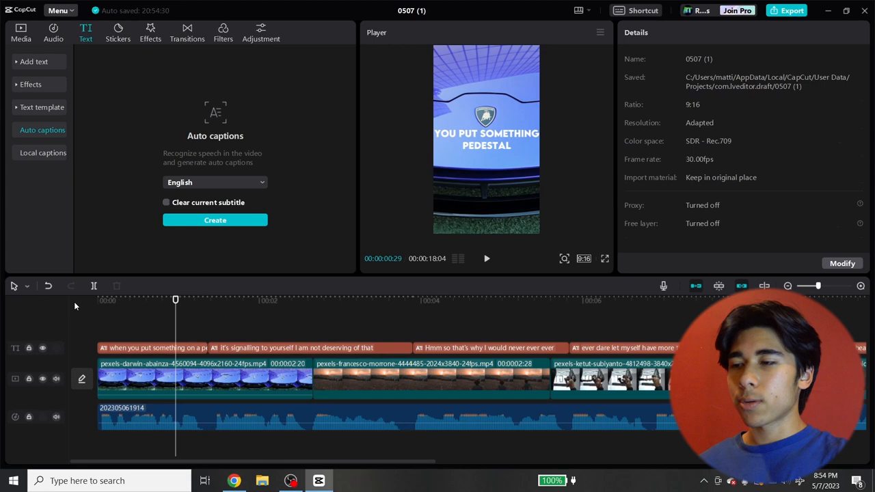
{"action": "left_click", "coordinate": [638, 33]}
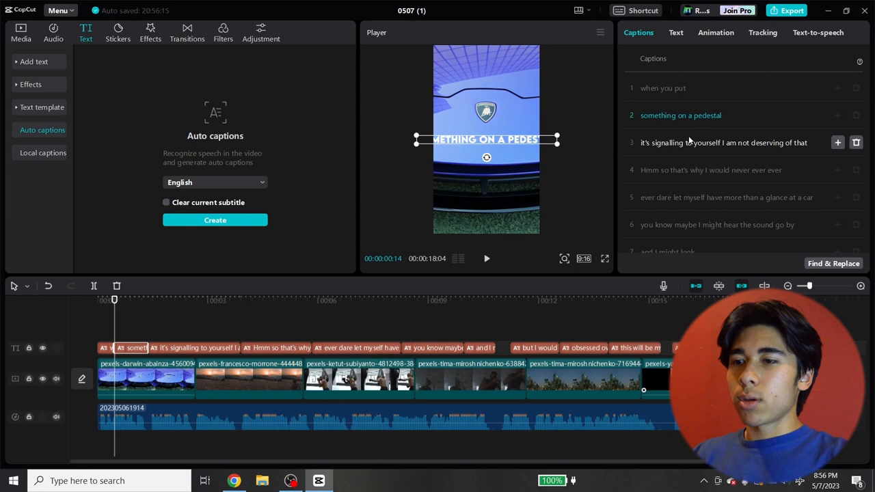
{"action": "left_click", "coordinate": [681, 115]}
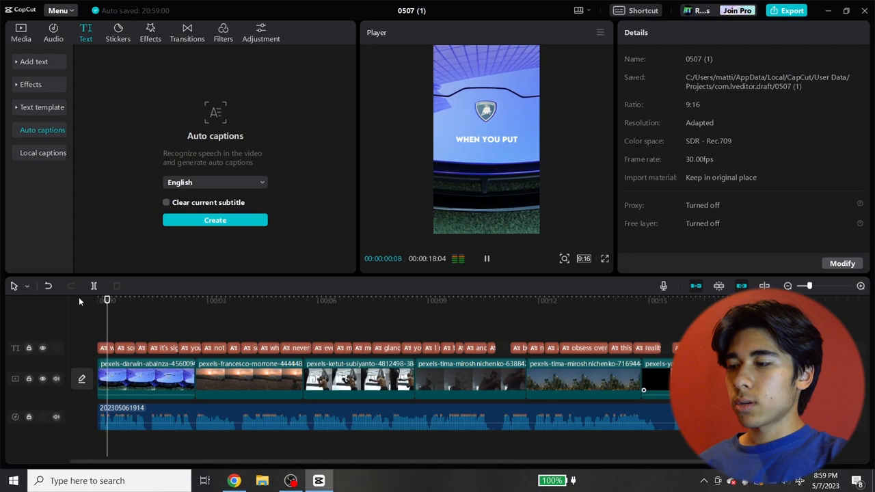
Step: Review the generated caption clips running above the stock footage
{"action": "left_click", "coordinate": [260, 33]}
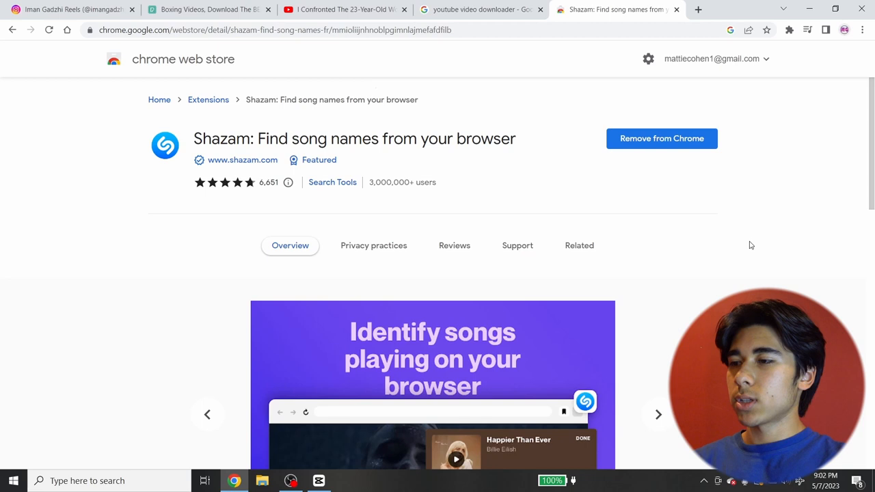
Step: Add the Shazam song-finder extension to Chrome from its Web Store page
{"action": "left_click", "coordinate": [789, 30]}
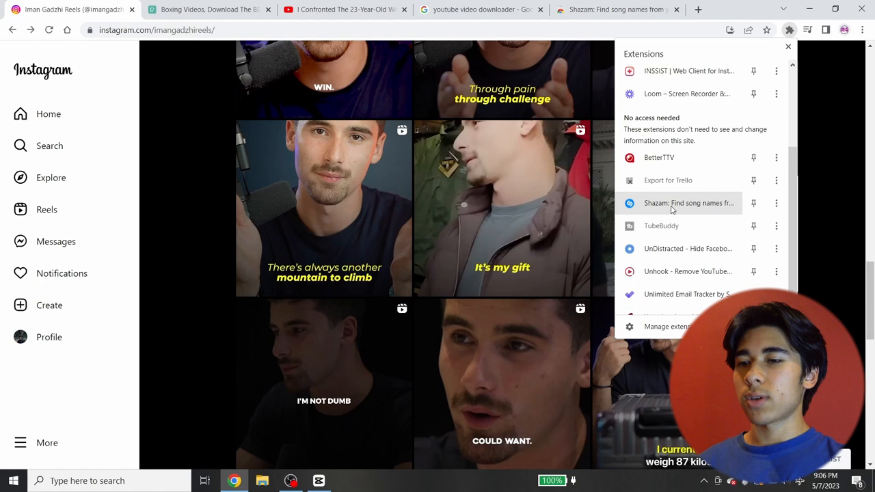
Step: Launch Shazam from Chrome's extensions to identify the reel's background song
{"action": "left_click", "coordinate": [689, 202]}
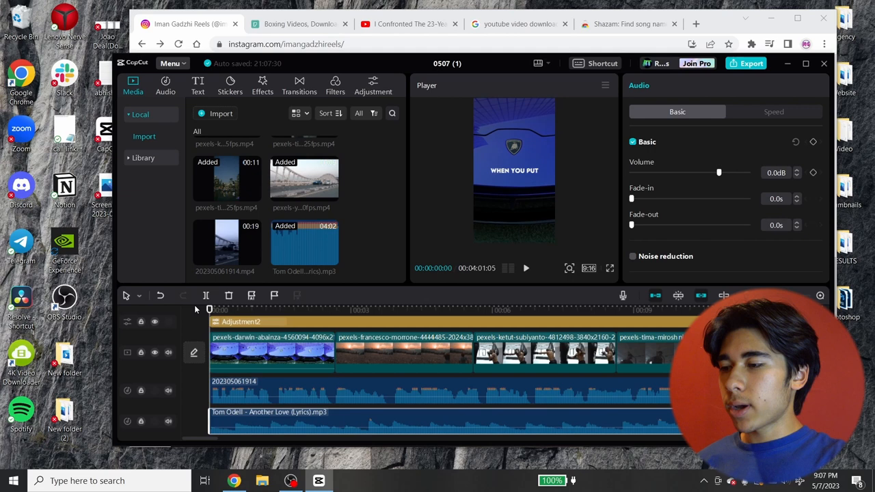
Step: Adjust the volume of the Another Love music track in the Audio panel
{"action": "left_click", "coordinate": [525, 268]}
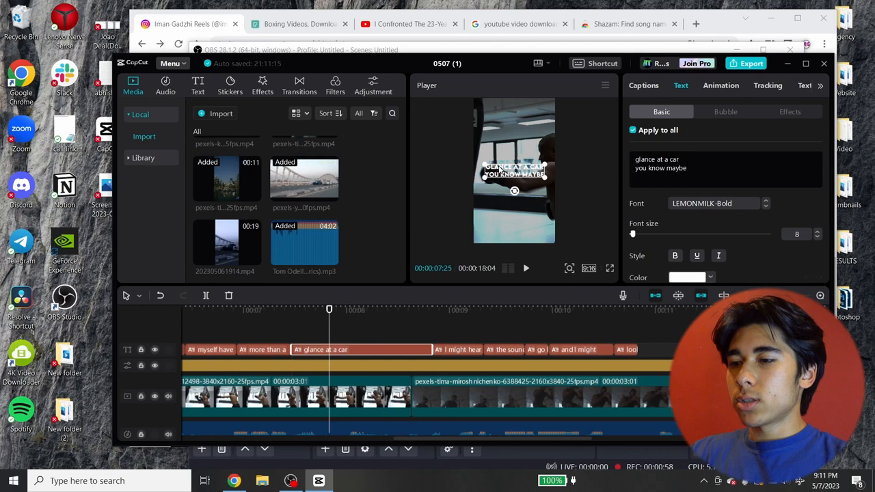
Step: Switch the caption font from LEMONMILK to a bolder Montserrat ExtraBold Italic
{"action": "left_click", "coordinate": [714, 202]}
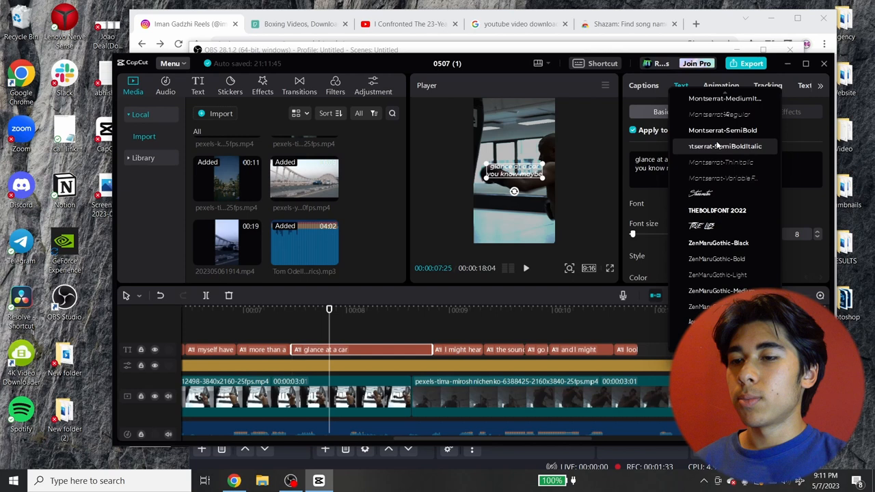
{"action": "left_click", "coordinate": [725, 145]}
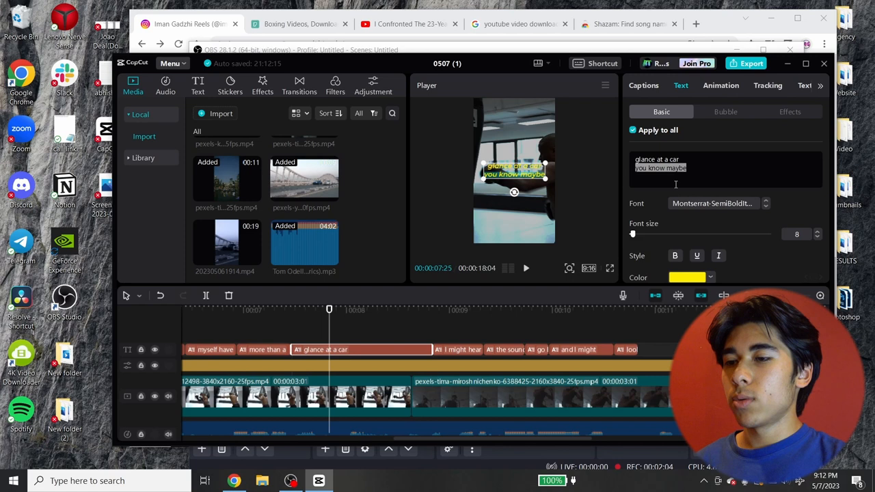
{"action": "left_click", "coordinate": [718, 203]}
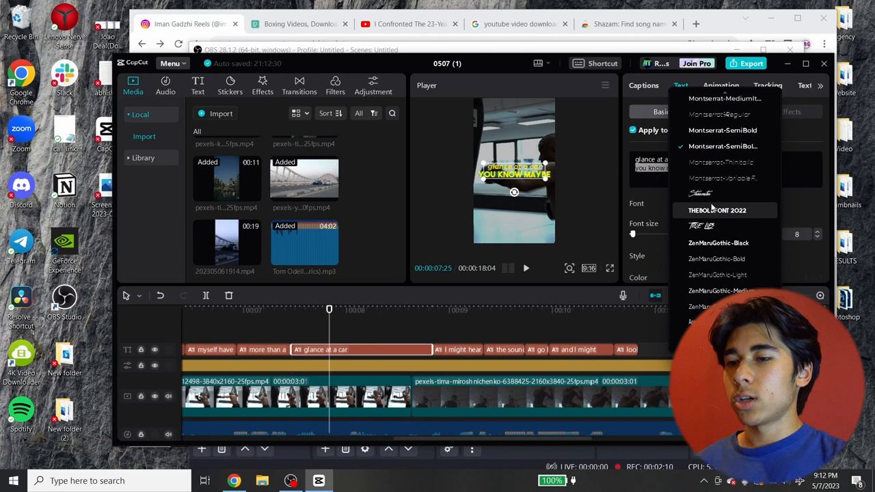
{"action": "left_click", "coordinate": [718, 203]}
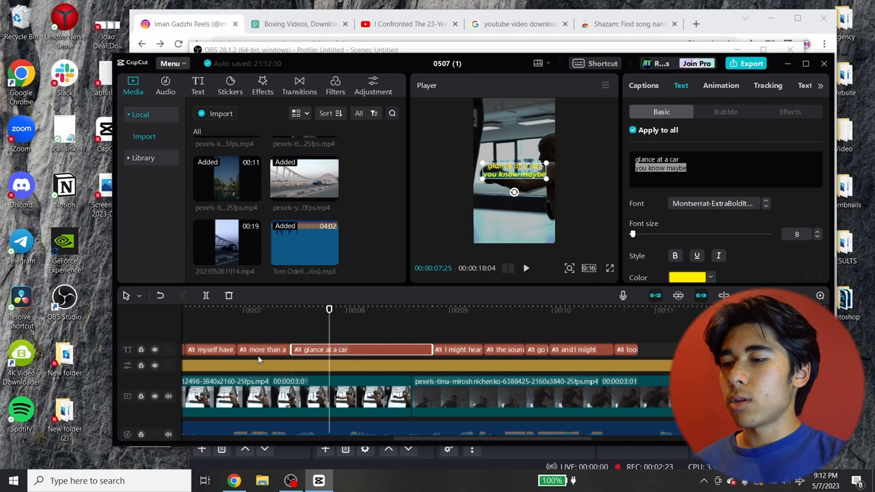
Step: Show the In animation presets for the yellow captions and apply an entrance animation such as Type 1
{"action": "left_click", "coordinate": [721, 85]}
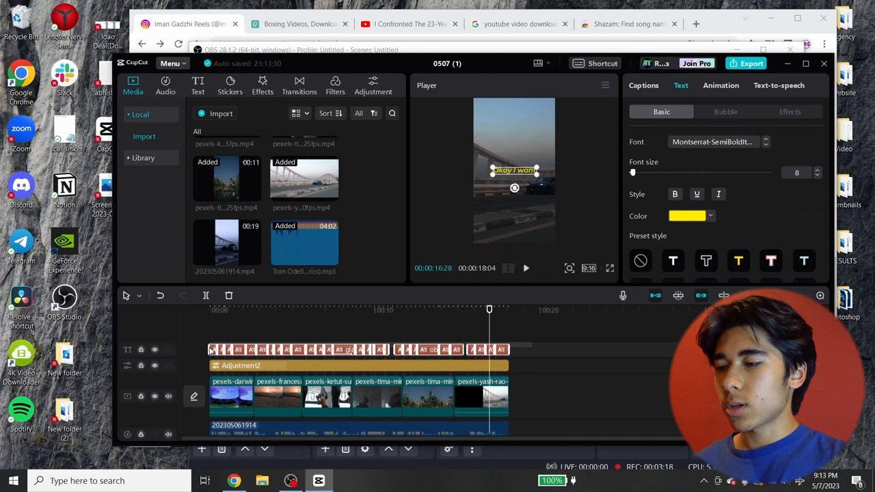
{"action": "left_click", "coordinate": [720, 84]}
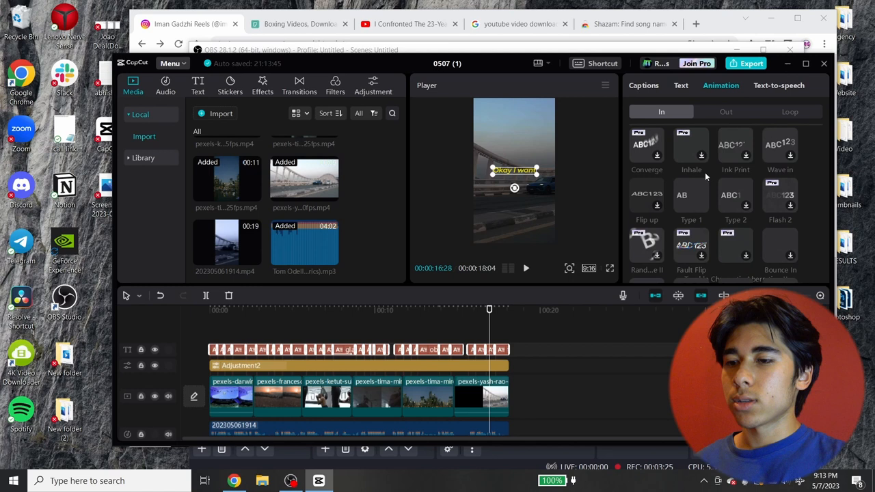
{"action": "left_click", "coordinate": [692, 148]}
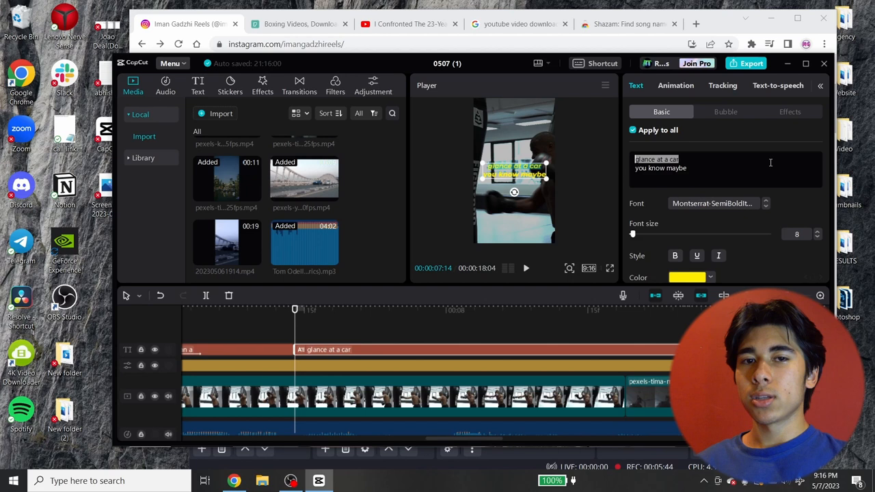
Step: Change the caption font to Montserrat-ExtraBoldItalic across the caption track
{"action": "left_click", "coordinate": [714, 202]}
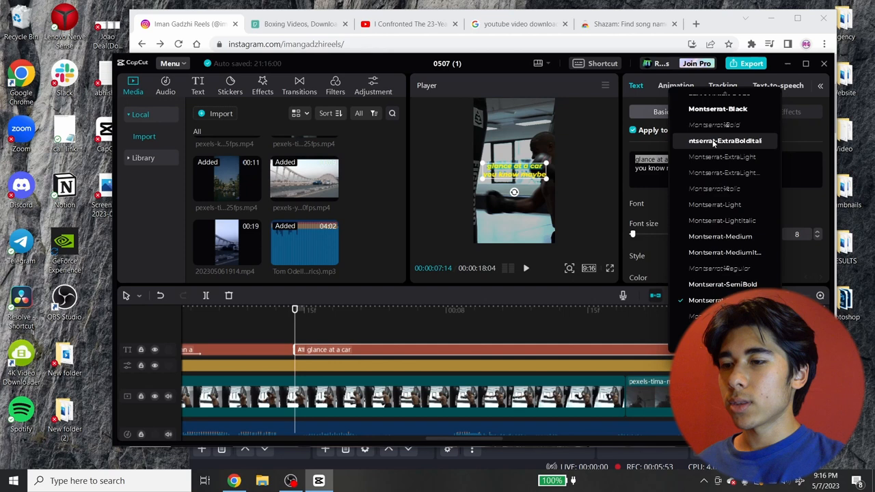
{"action": "left_click", "coordinate": [725, 141]}
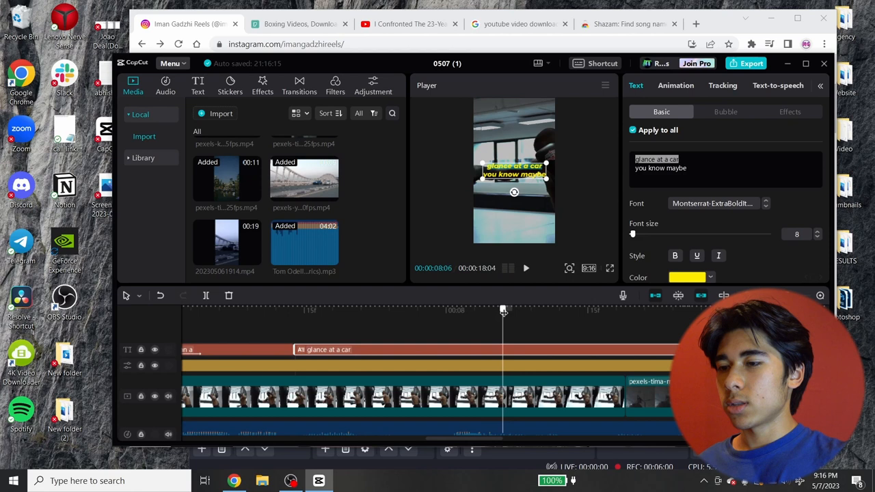